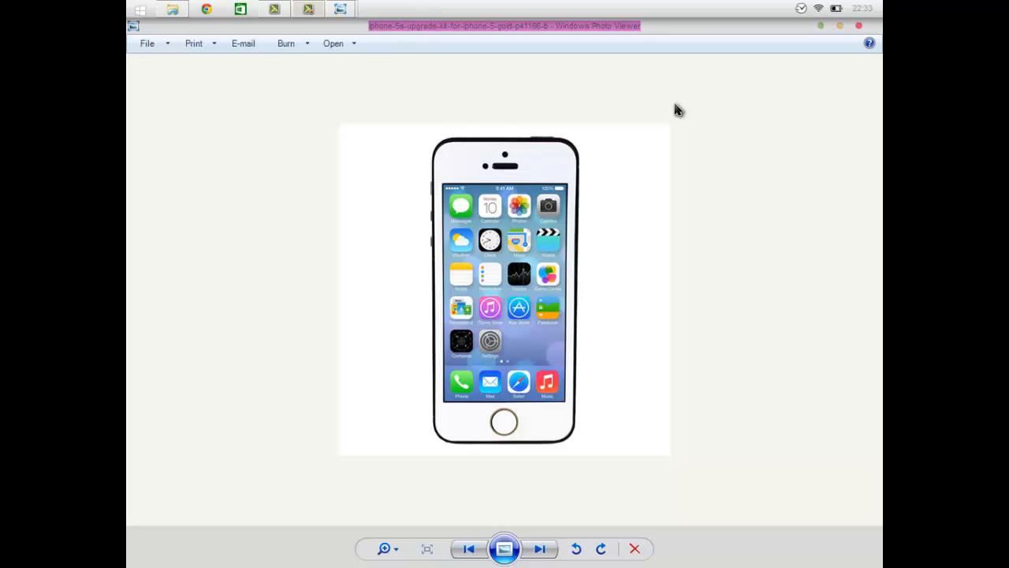
mouse_move(339, 9)
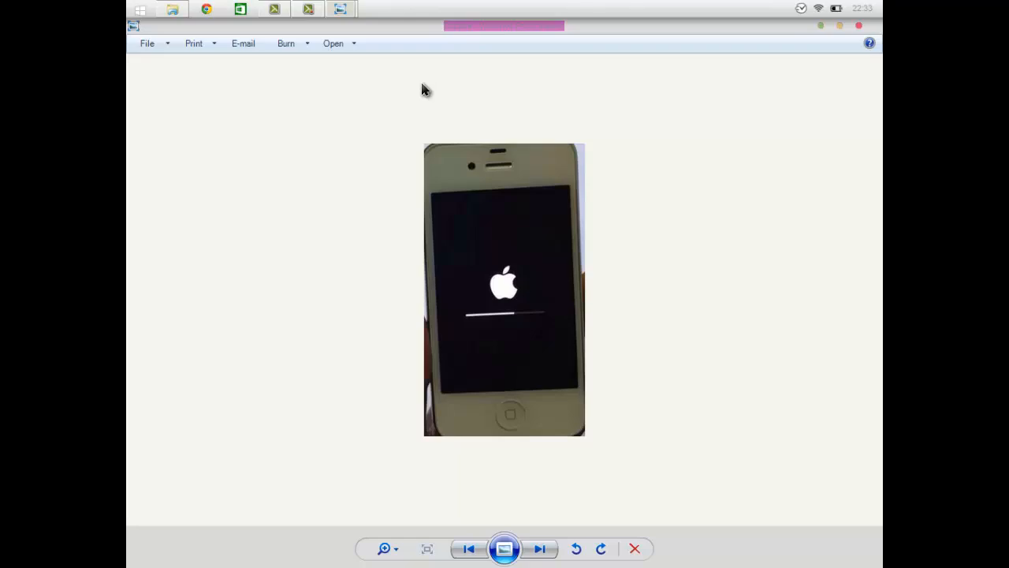
mouse_move(468, 371)
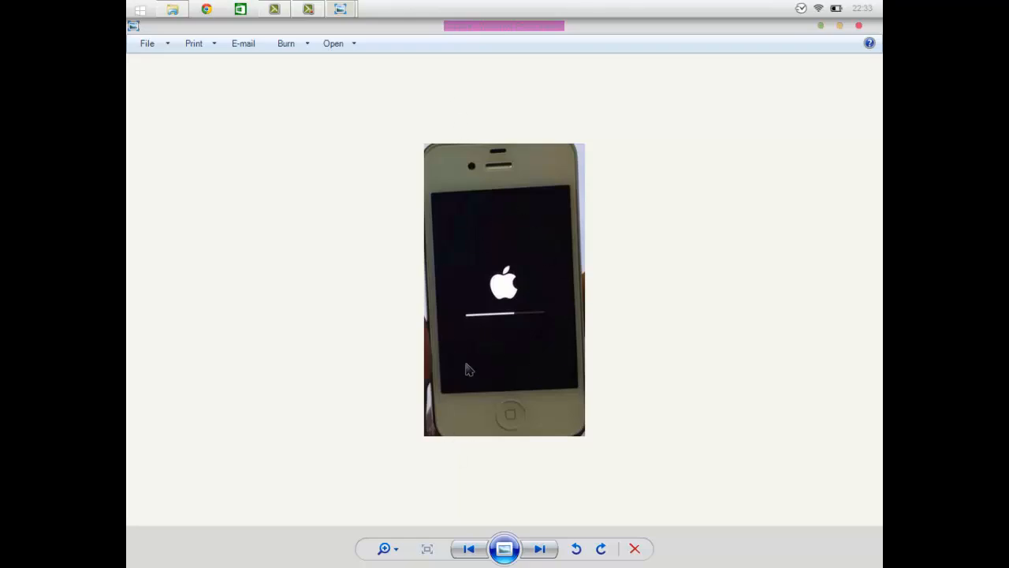
mouse_move(398, 276)
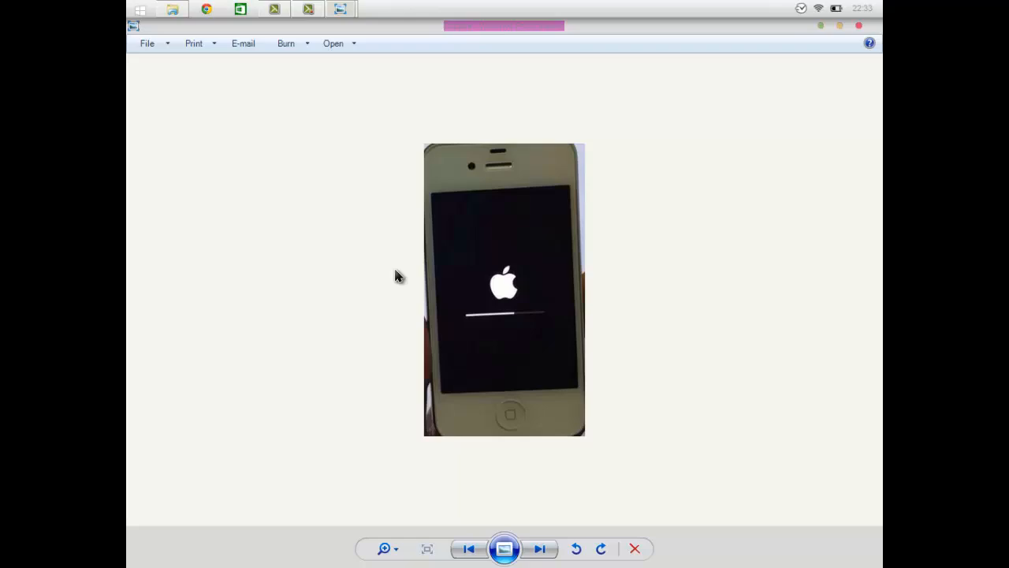
mouse_move(381, 301)
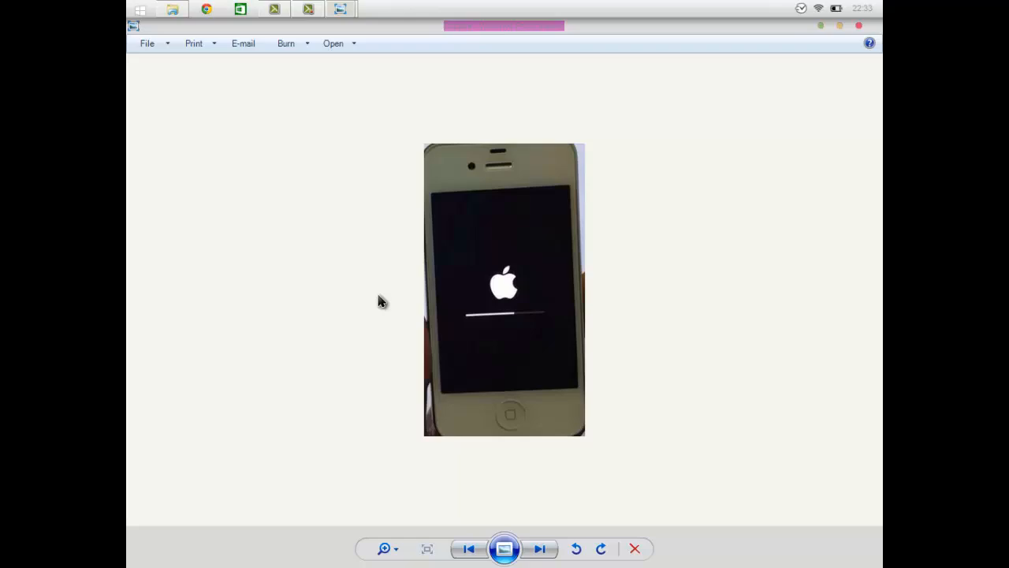
mouse_move(315, 284)
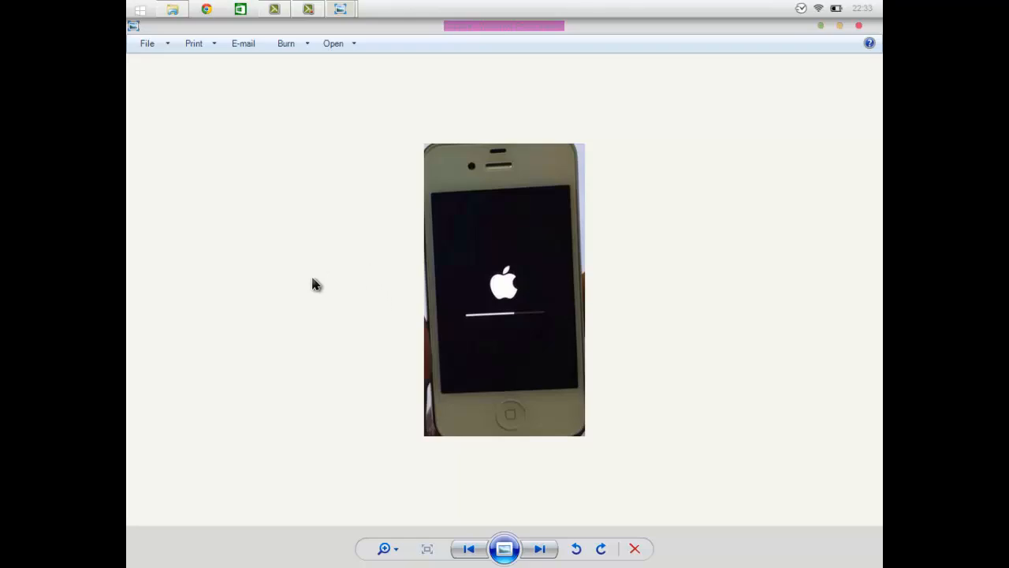
mouse_move(542, 318)
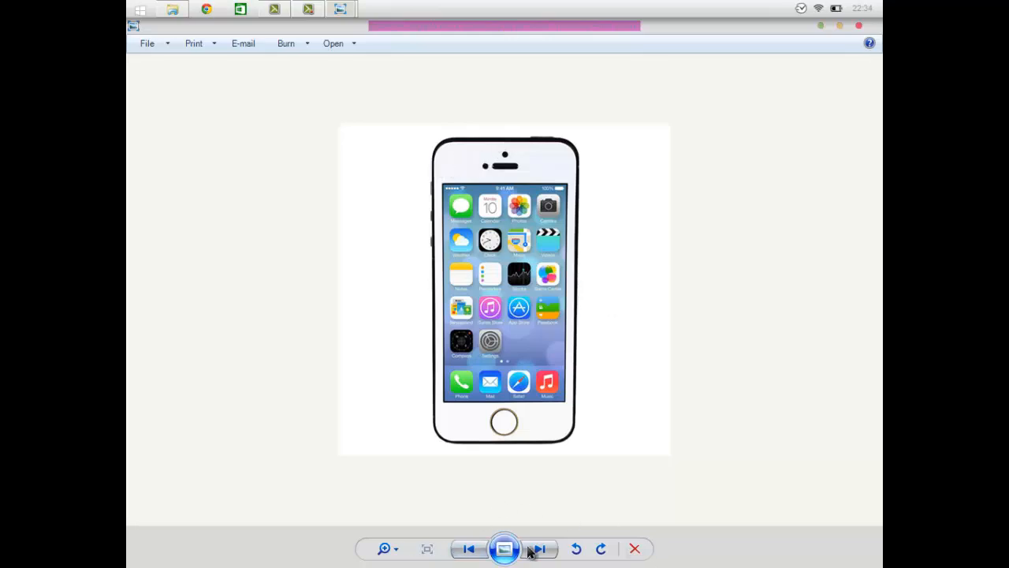
mouse_move(548, 139)
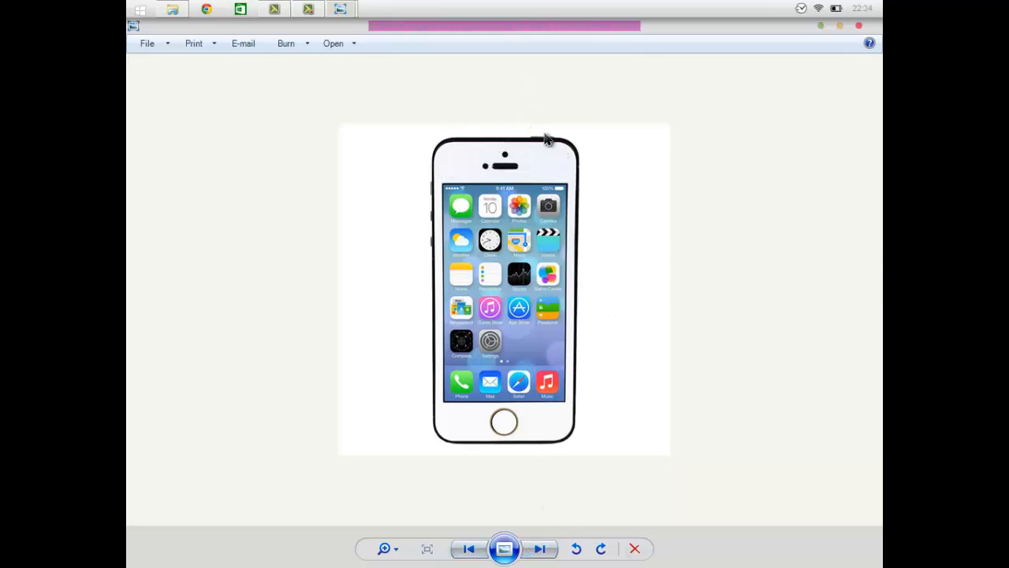
mouse_move(503, 427)
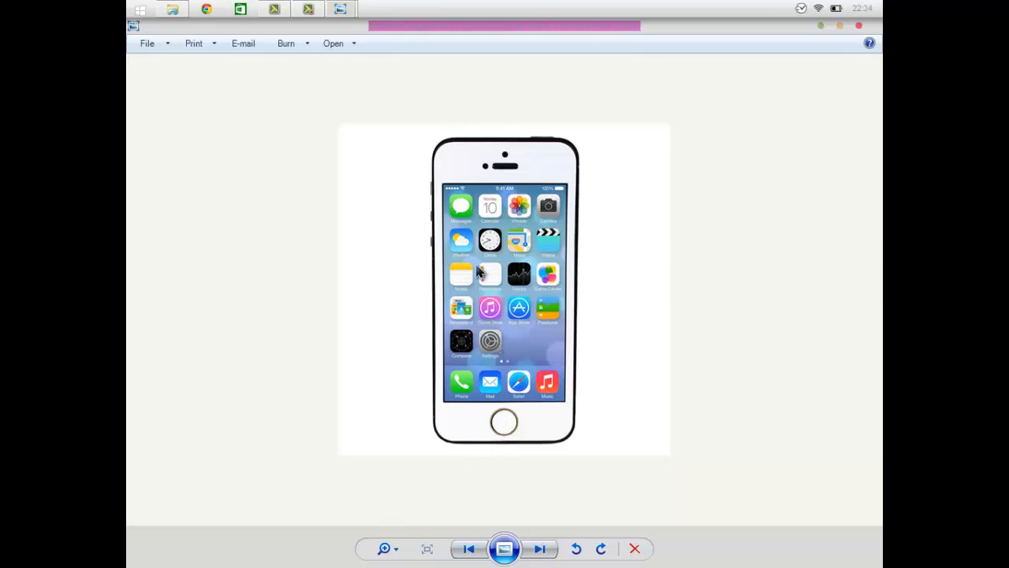
mouse_move(543, 145)
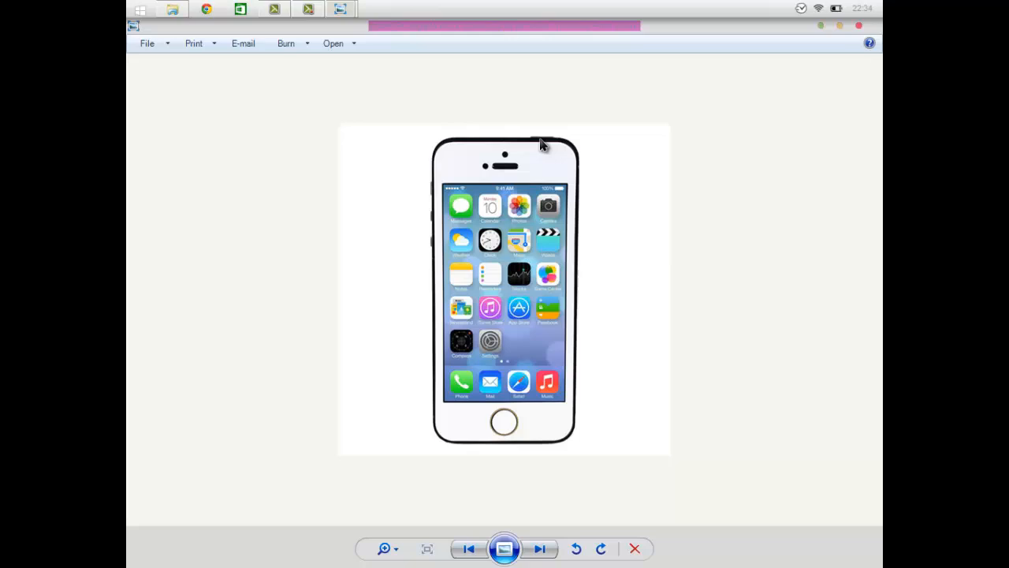
mouse_move(512, 423)
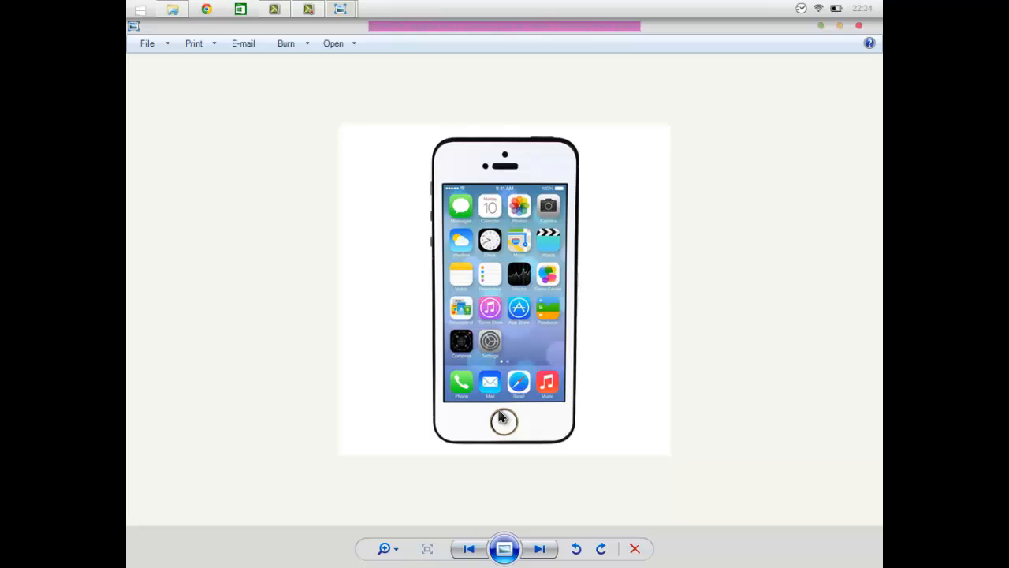
Step: Show the photo of the iPhone frozen on the Apple-logo update screen
click(540, 549)
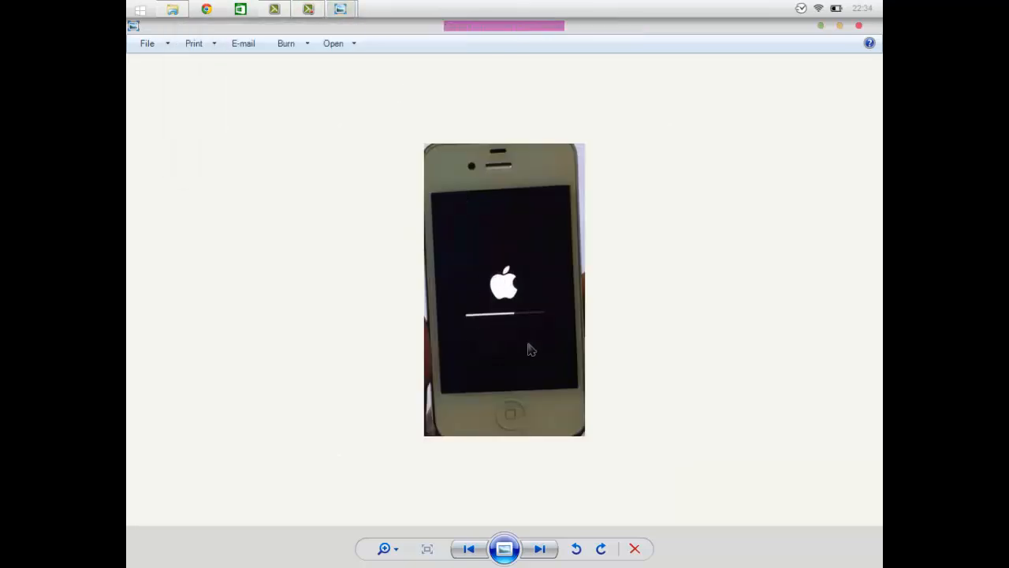
mouse_move(510, 251)
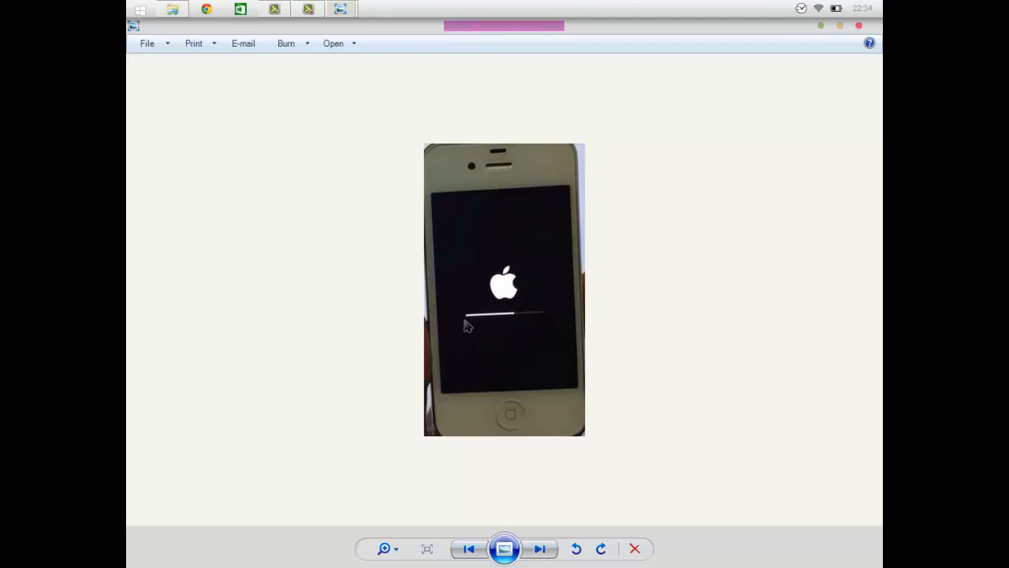
mouse_move(509, 323)
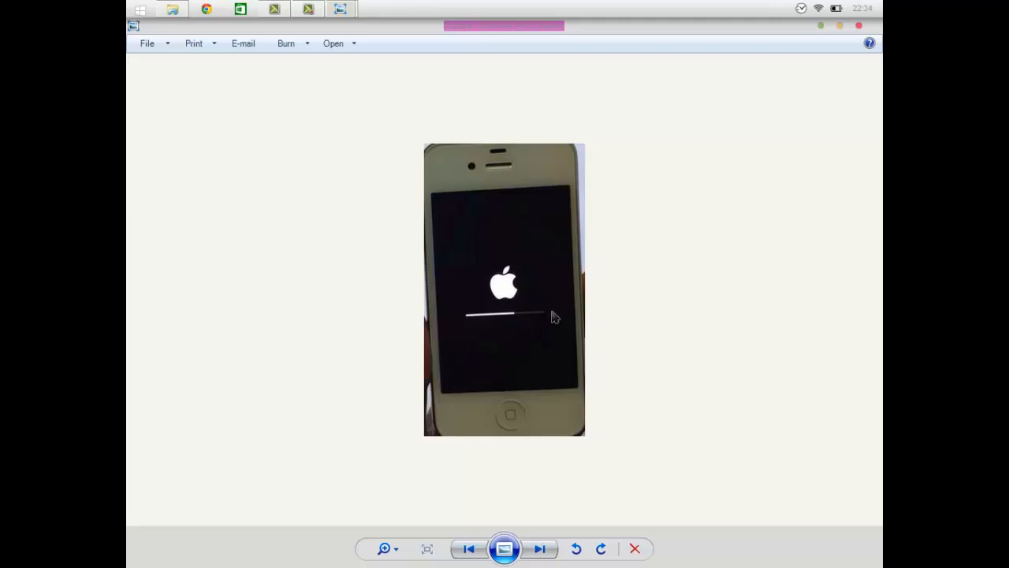
mouse_move(606, 292)
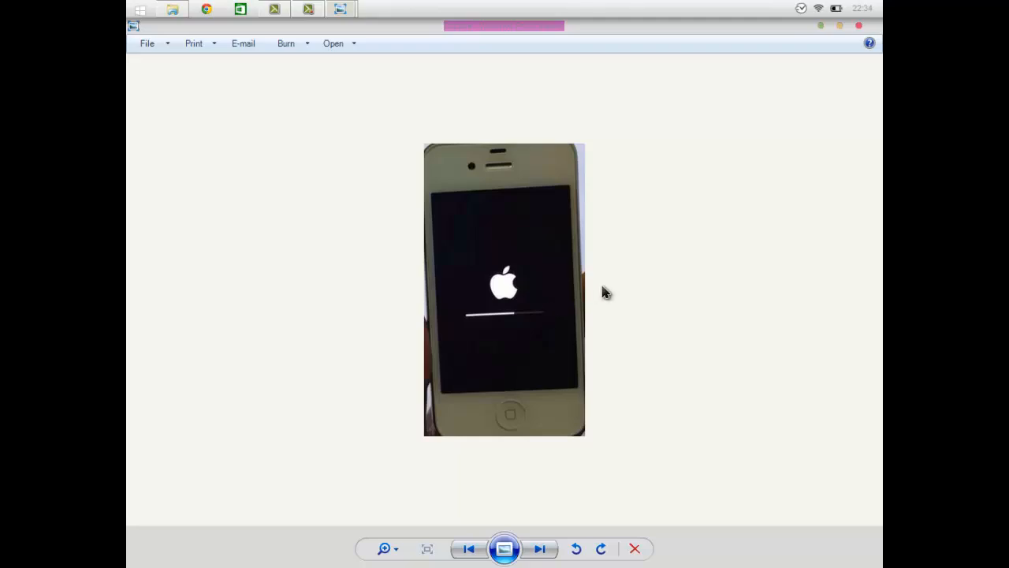
mouse_move(635, 217)
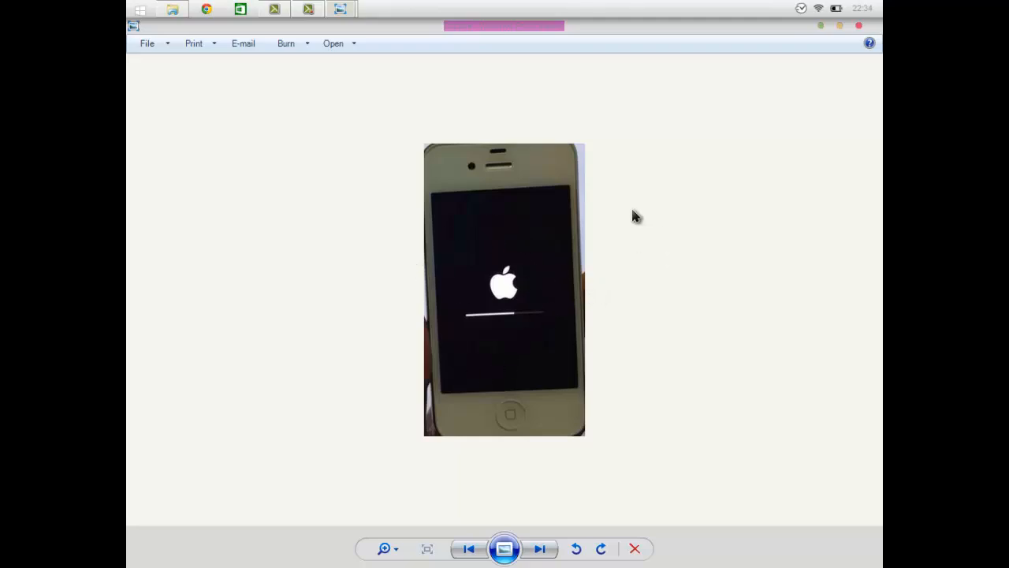
mouse_move(463, 361)
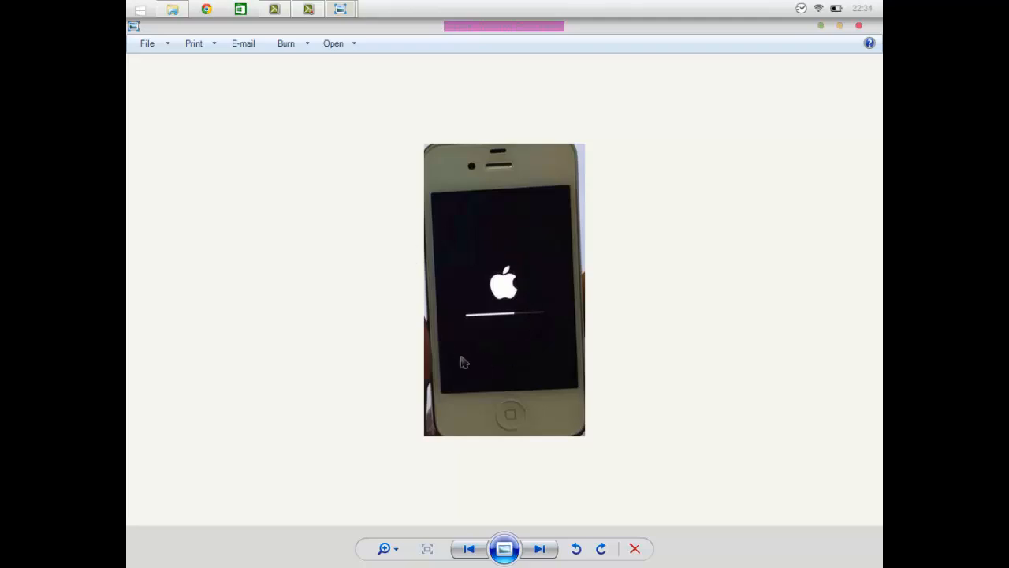
mouse_move(535, 299)
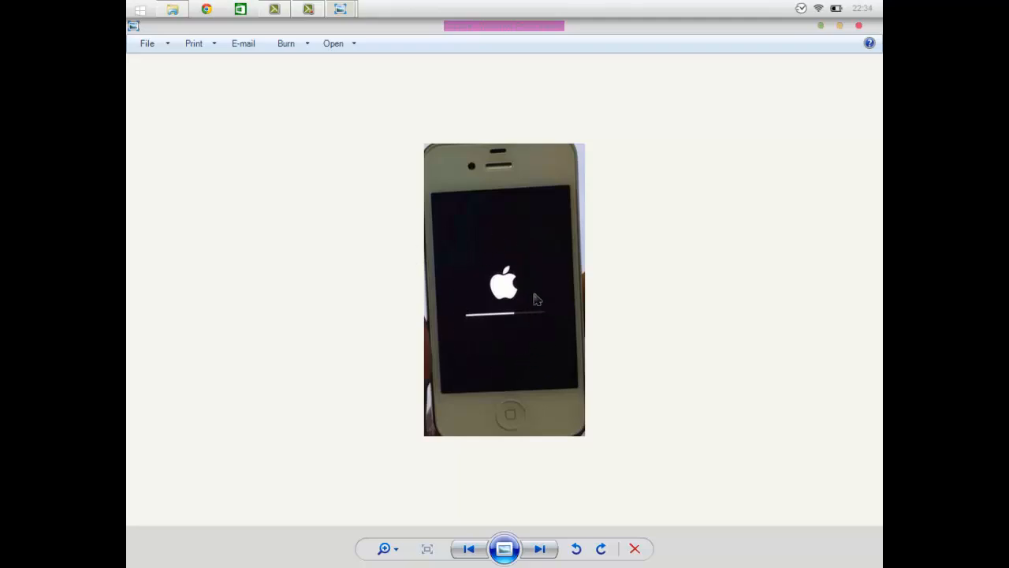
mouse_move(484, 368)
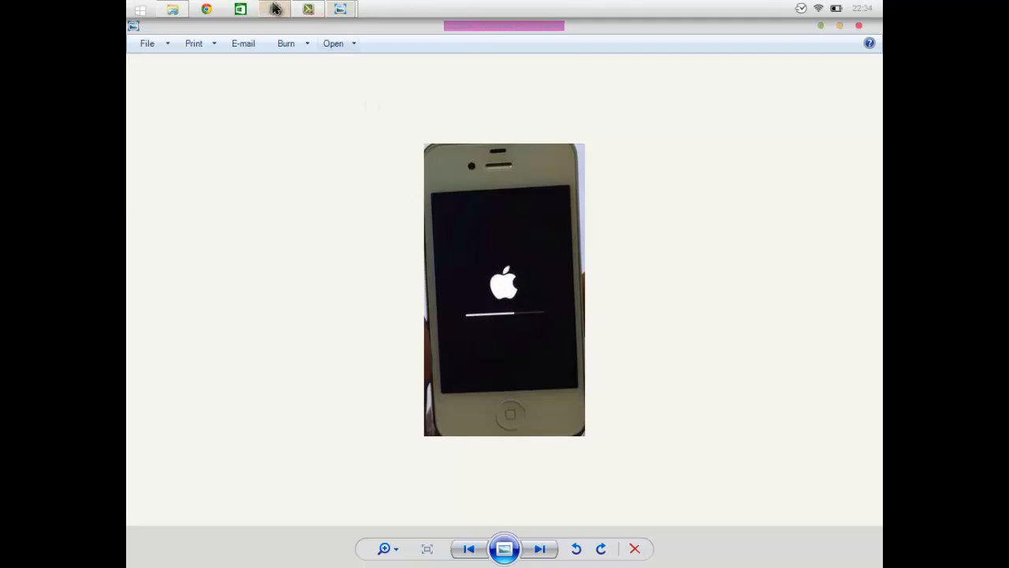
mouse_move(275, 9)
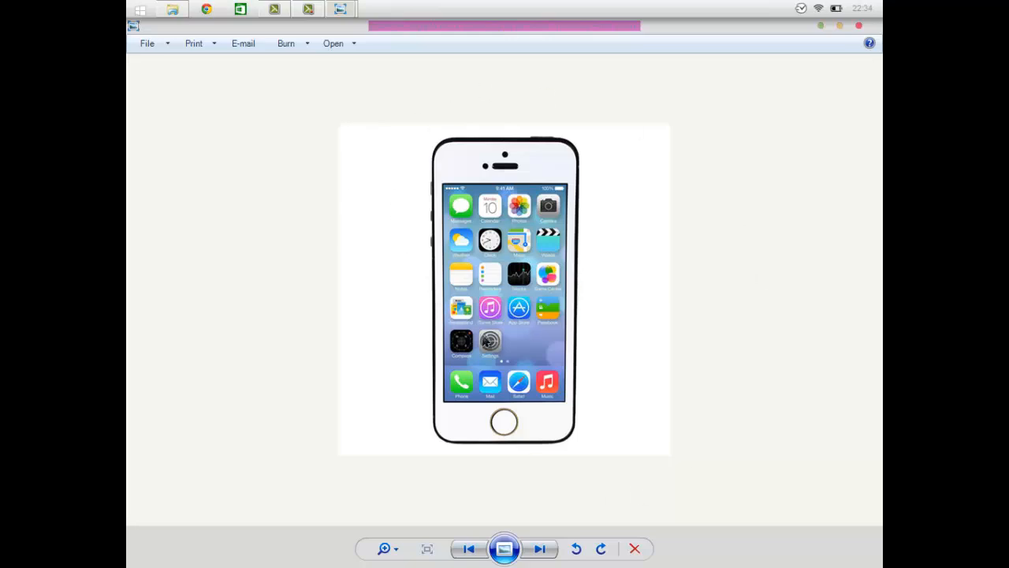
mouse_move(522, 404)
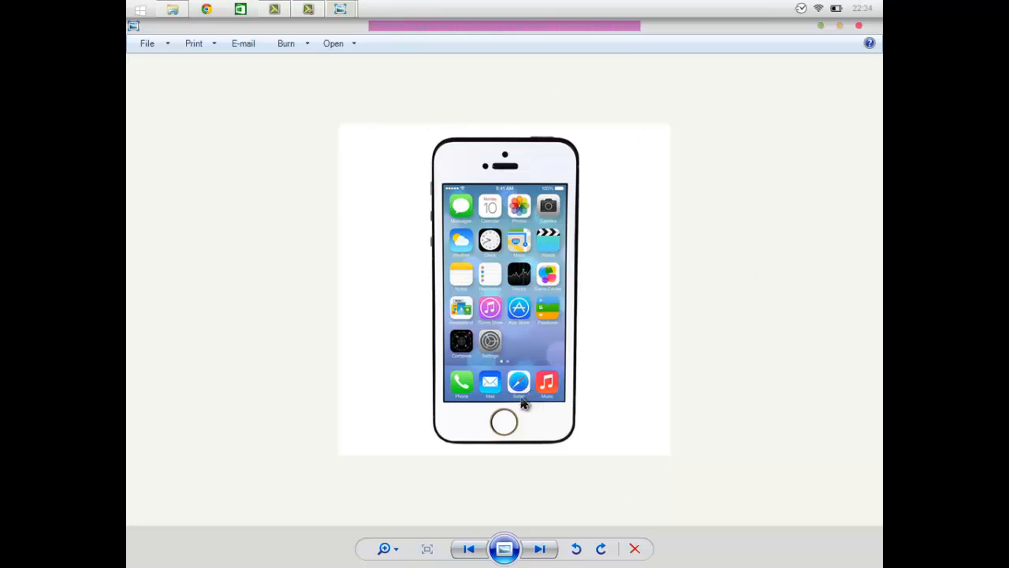
mouse_move(490, 243)
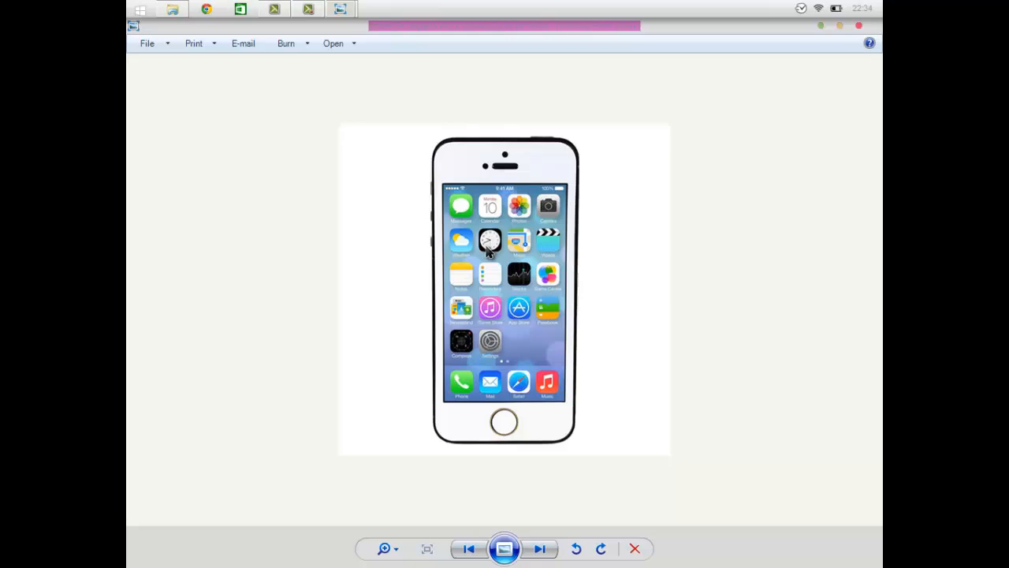
mouse_move(433, 338)
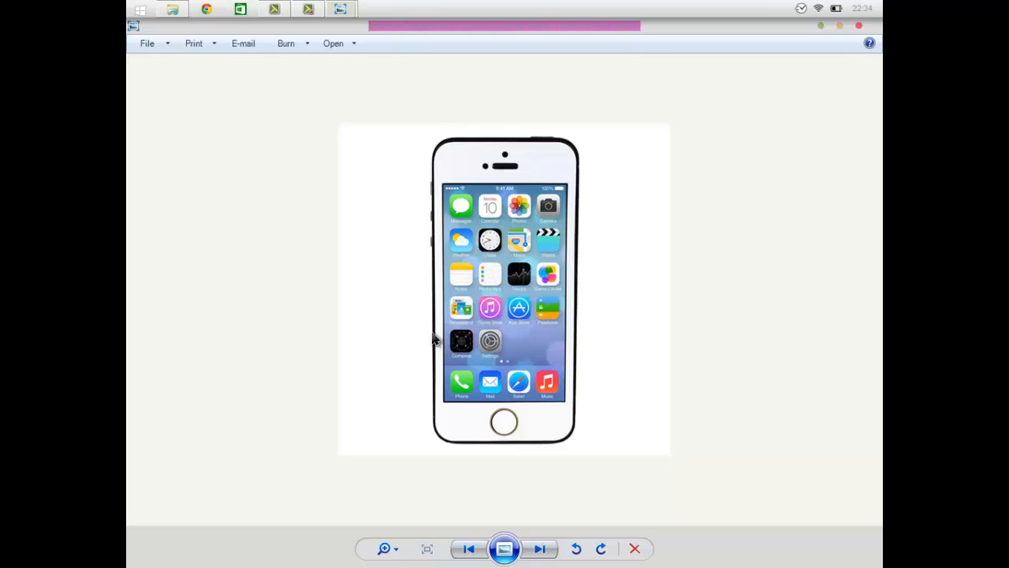
mouse_move(460, 284)
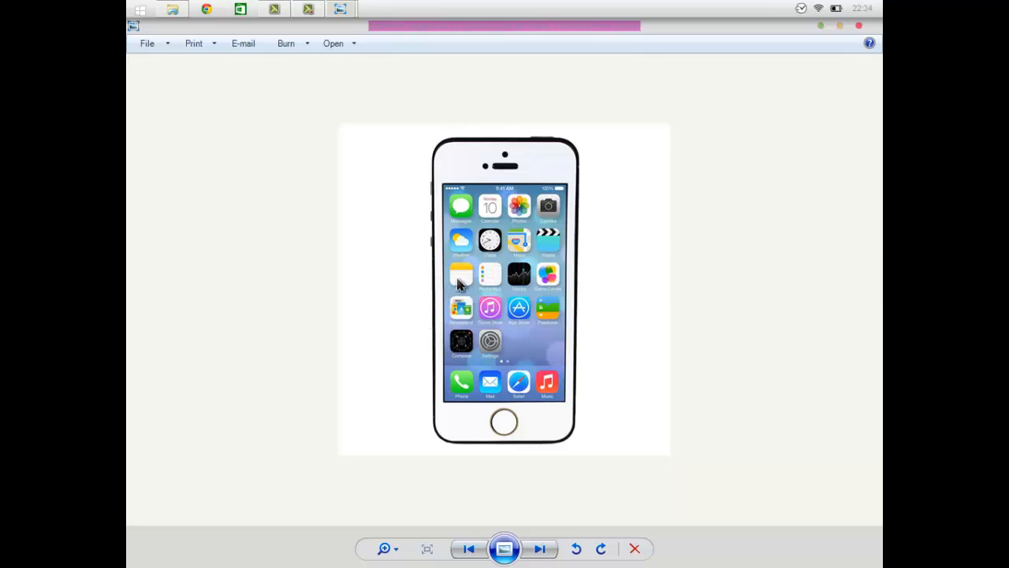
mouse_move(438, 285)
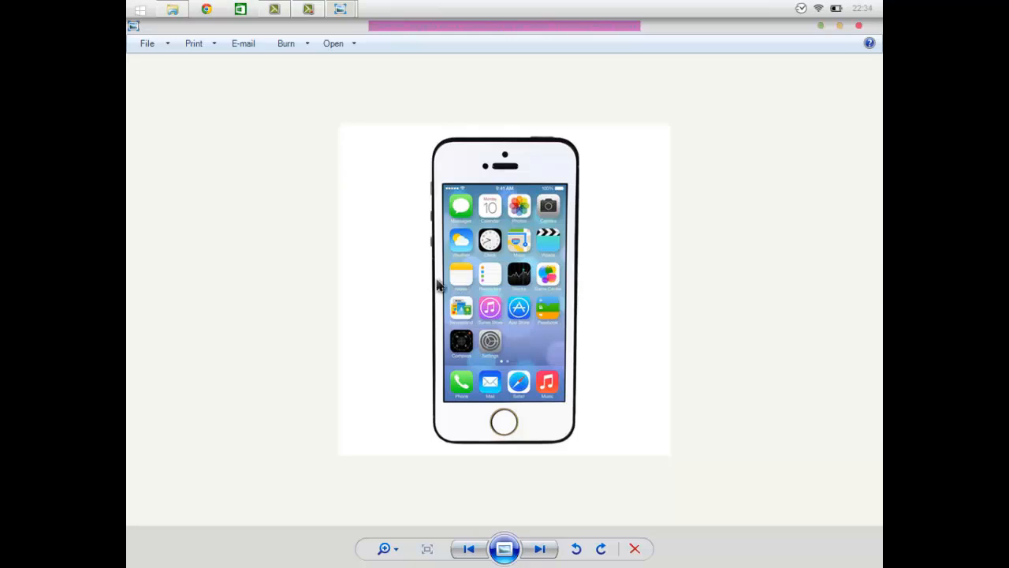
mouse_move(524, 434)
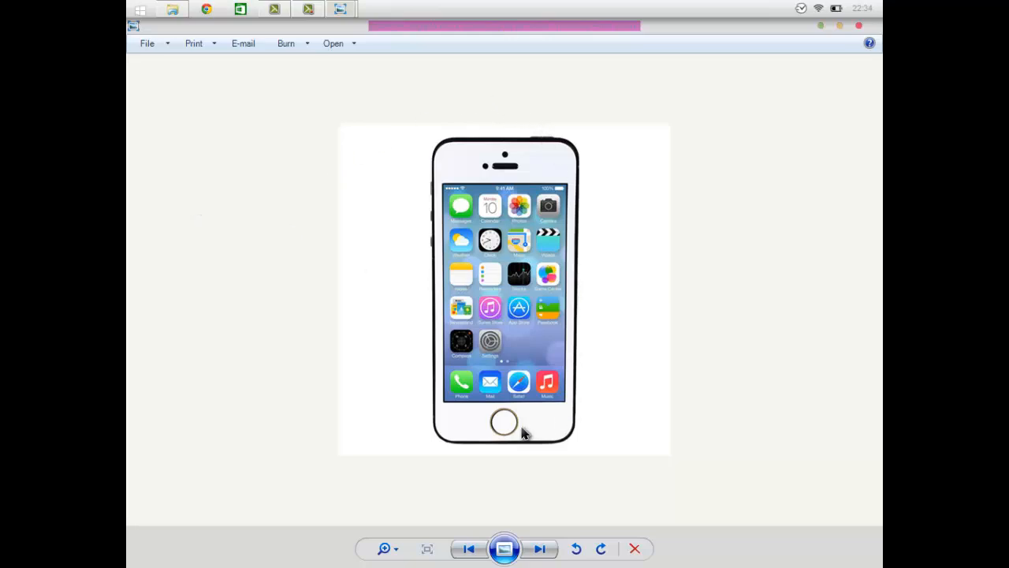
mouse_move(548, 134)
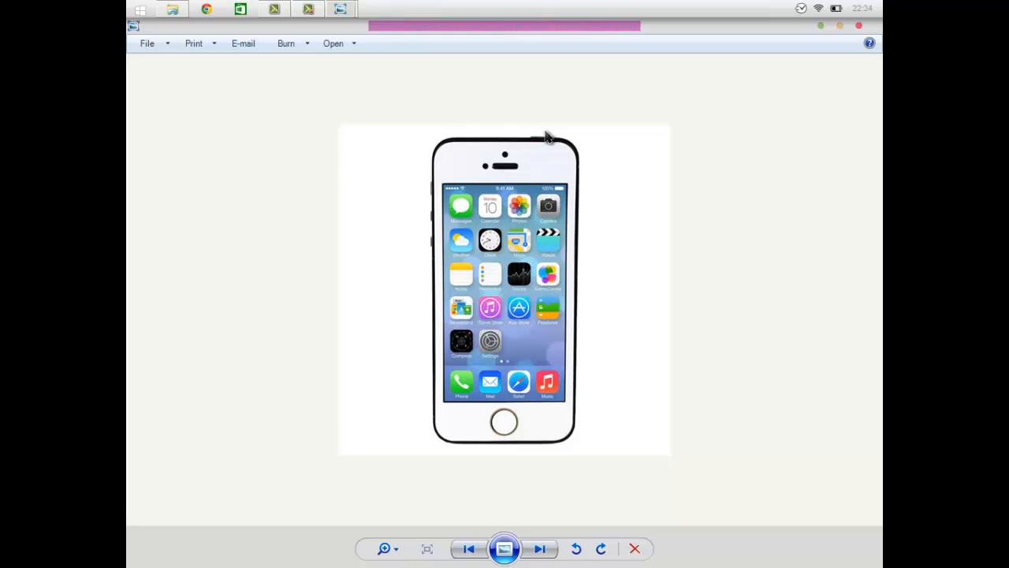
mouse_move(355, 192)
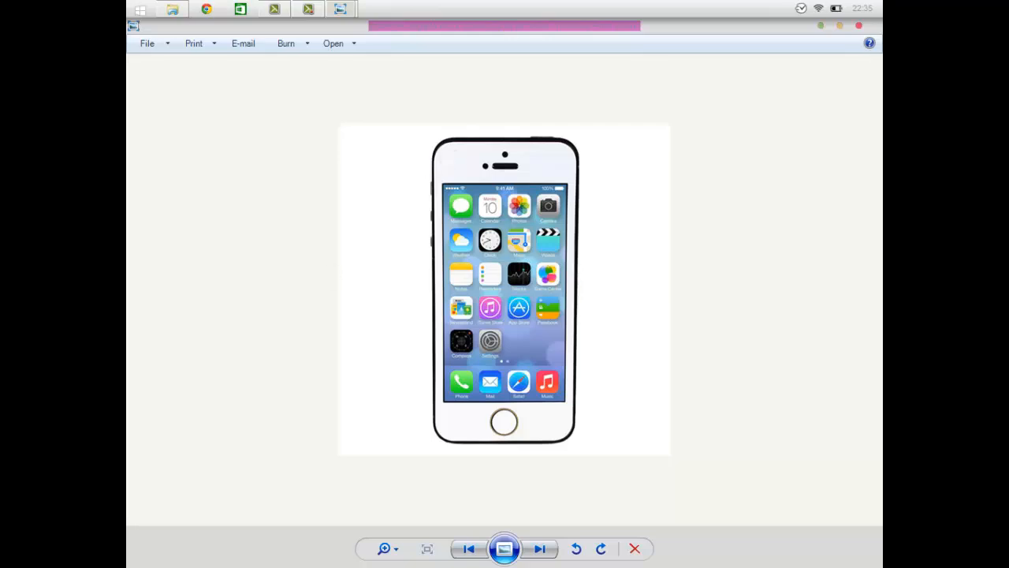
mouse_move(365, 221)
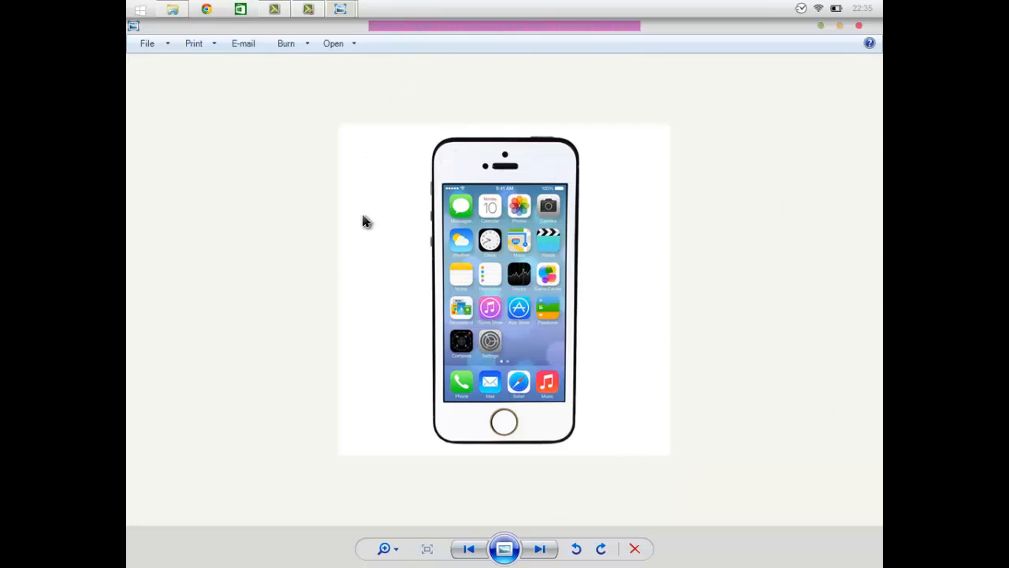